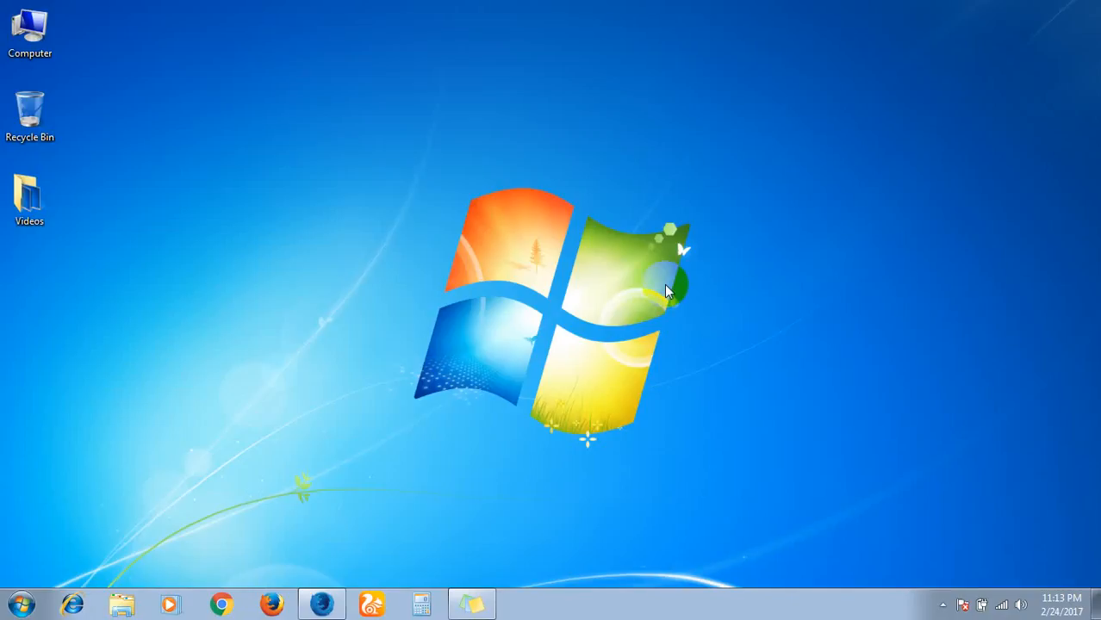
mouse_move(600, 322)
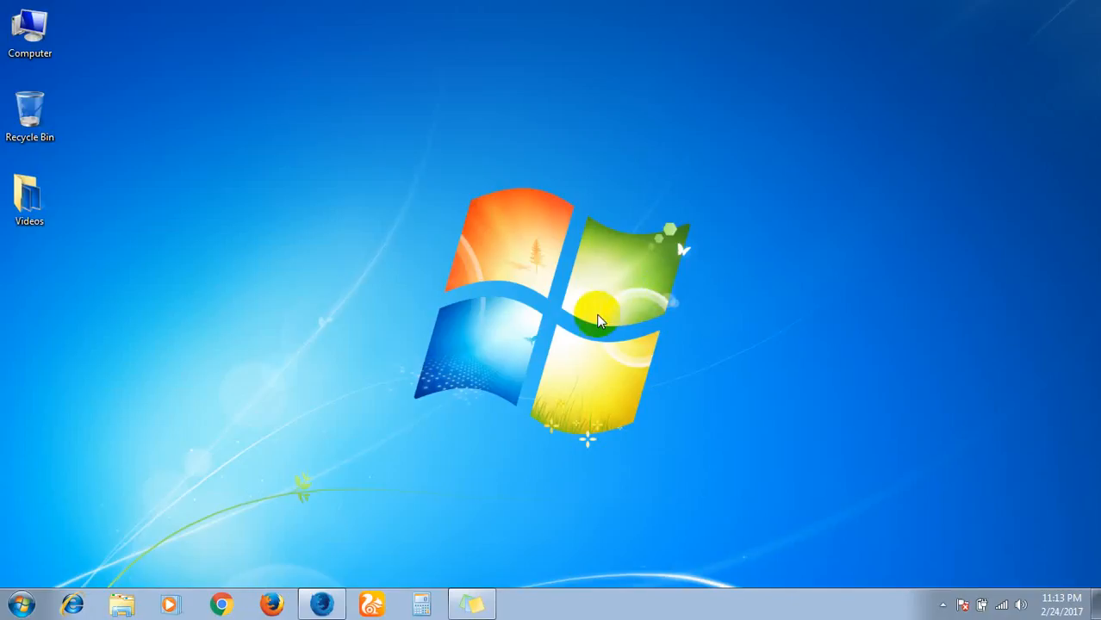
mouse_move(319, 431)
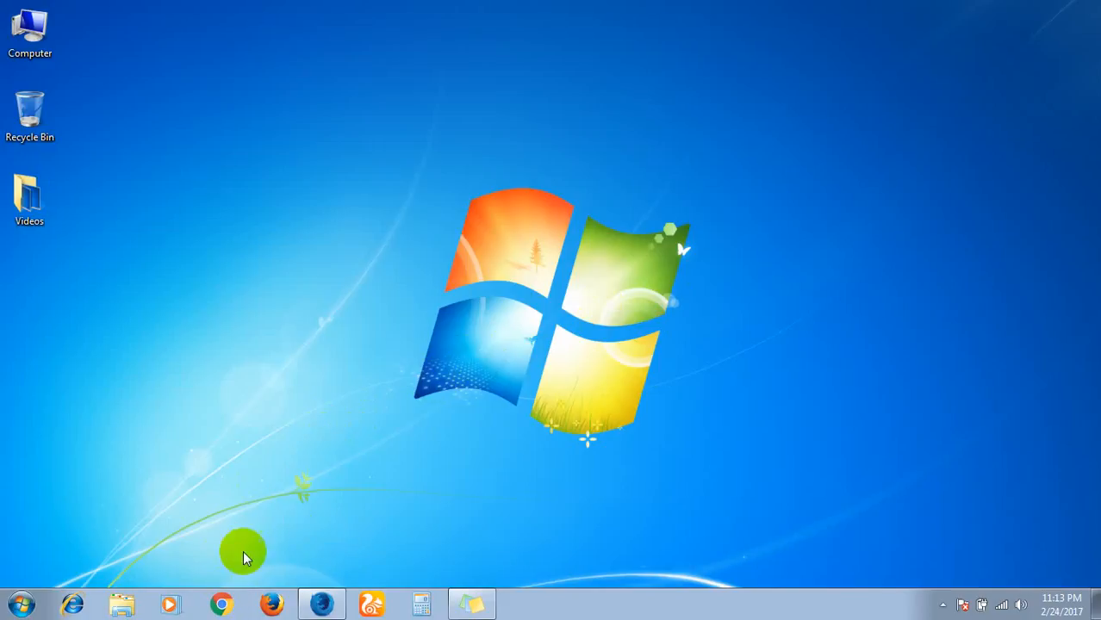
mouse_move(223, 603)
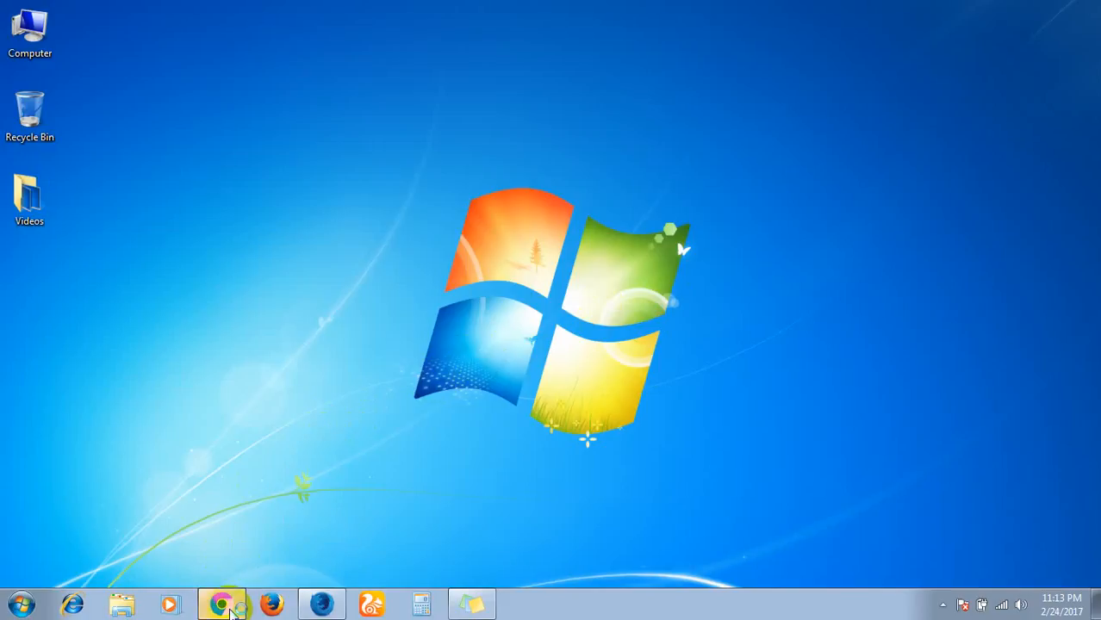
Step: Launch Chrome from the taskbar and search Google for 'anydesk'
click(221, 603)
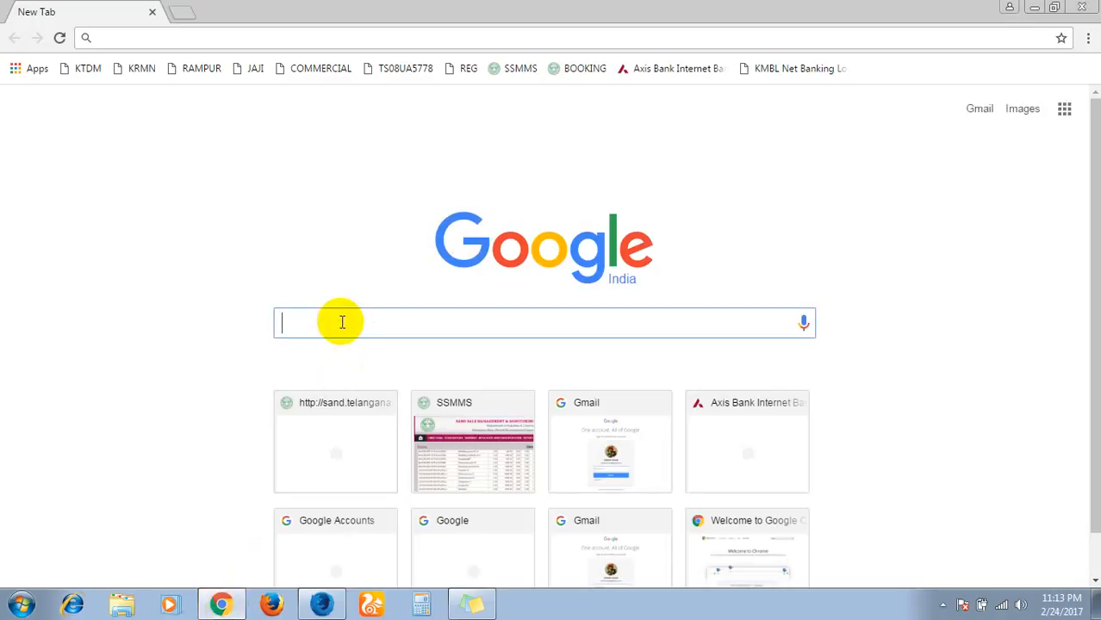
text(anydesk)
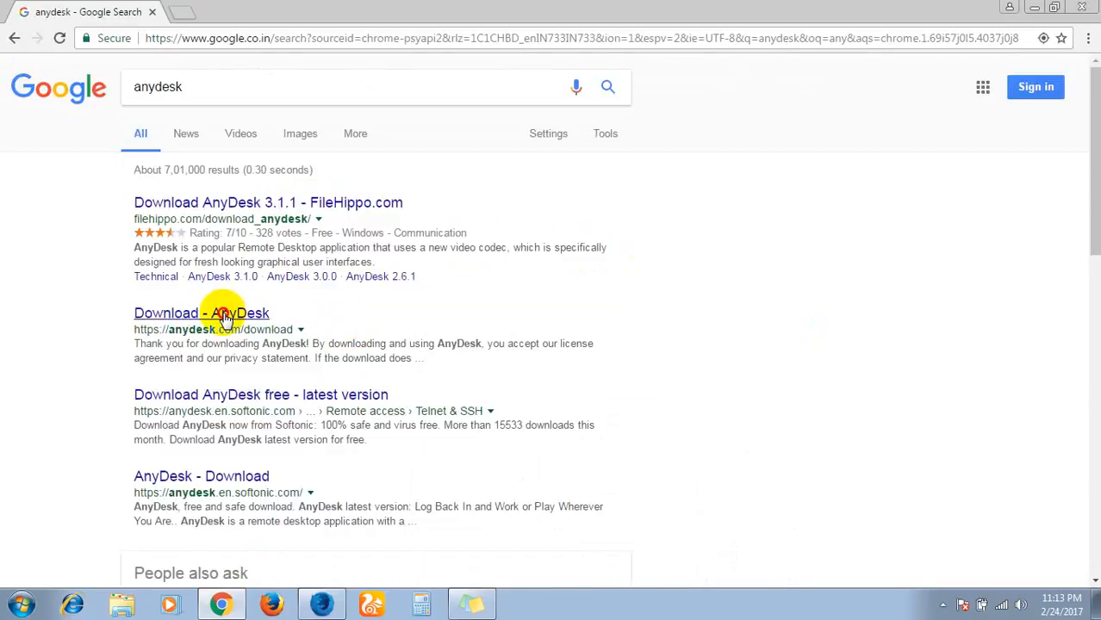
Step: Open the official 'Download - AnyDesk' result so AnyDesk.exe downloads
click(200, 312)
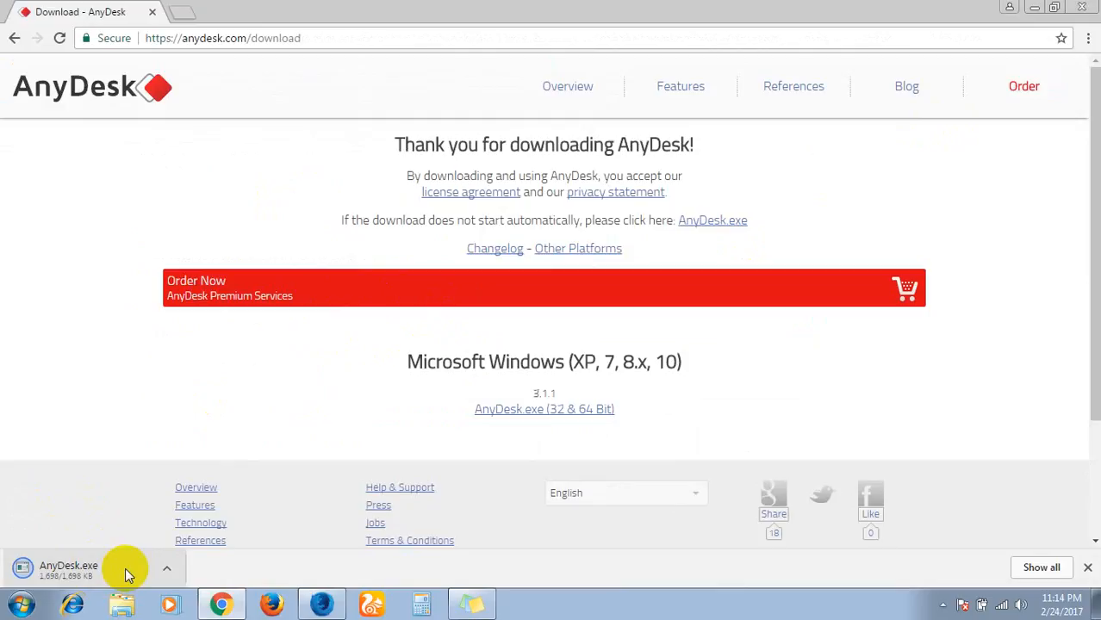
mouse_move(118, 576)
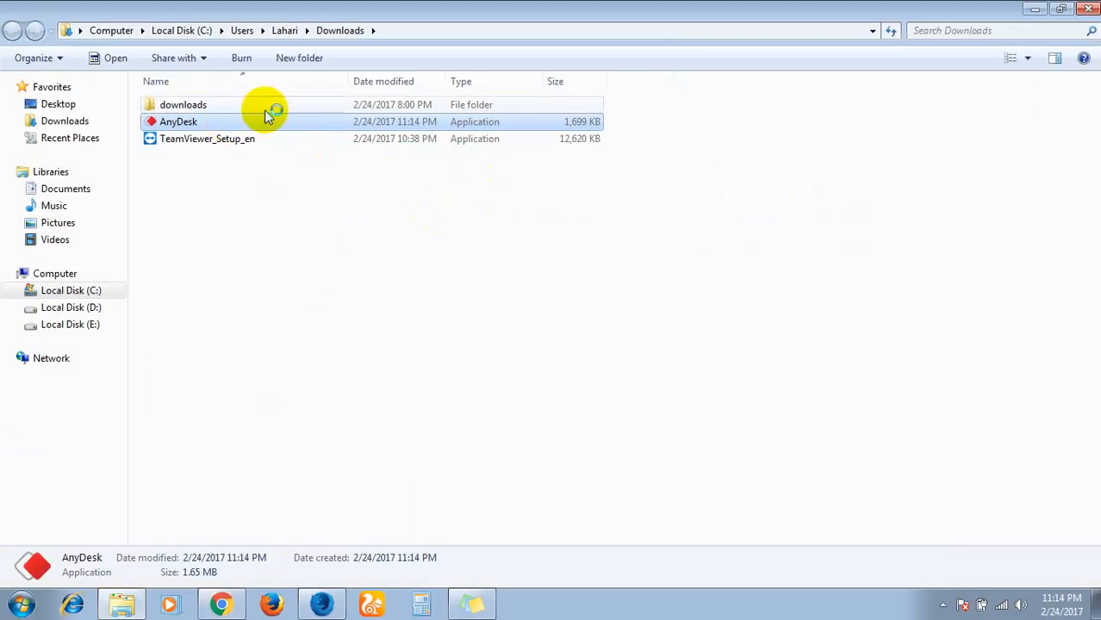
Step: Run AnyDesk from the Downloads folder, accepting the security warning
double_click(178, 121)
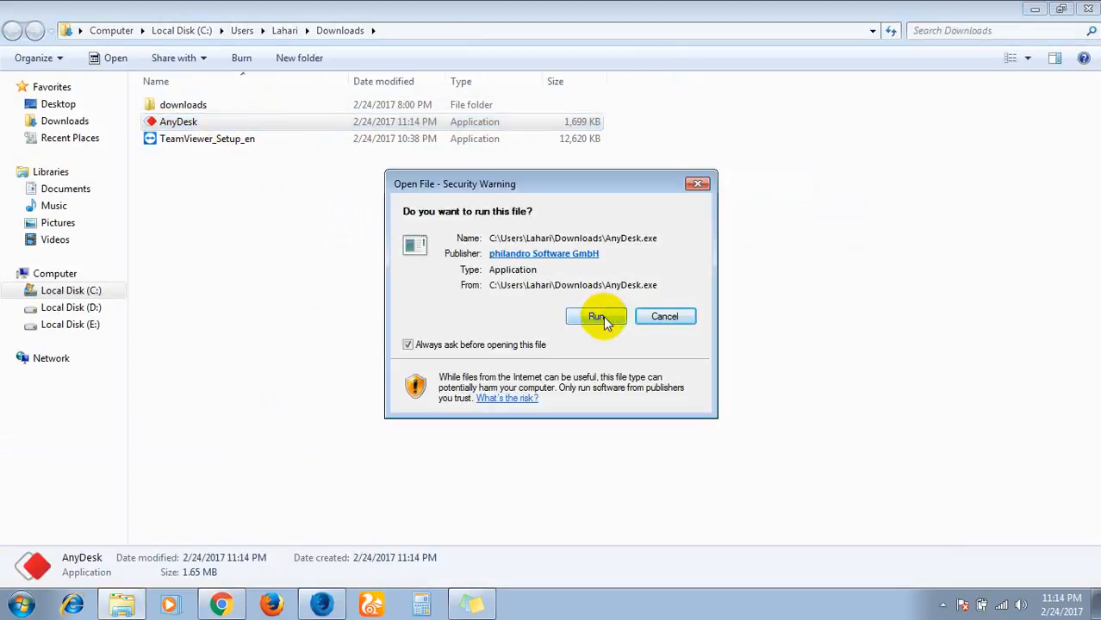
click(596, 316)
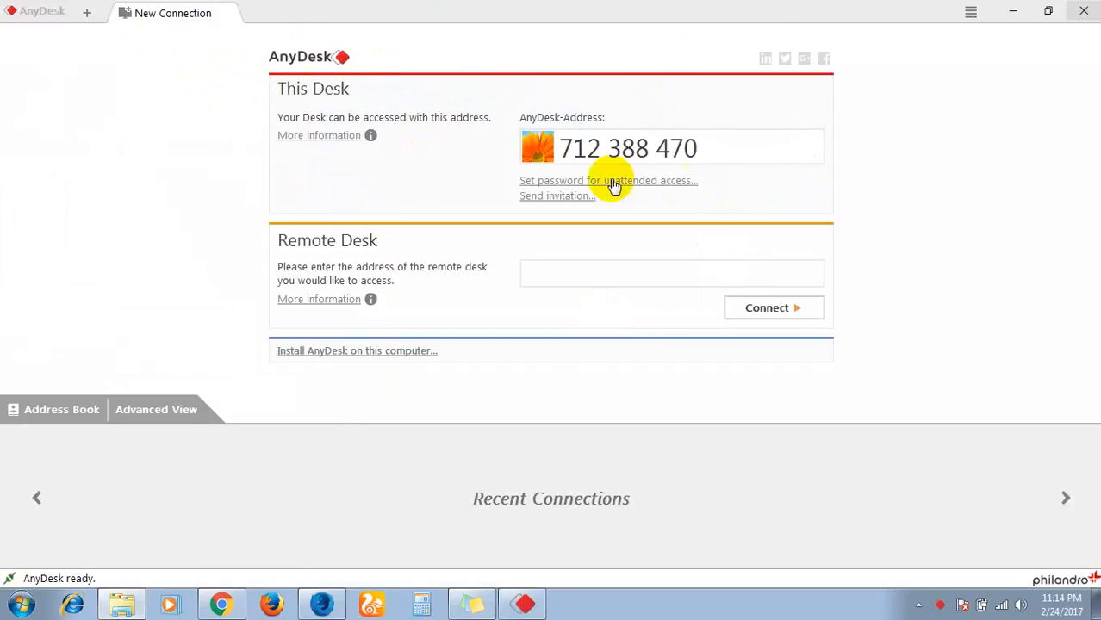
mouse_move(738, 140)
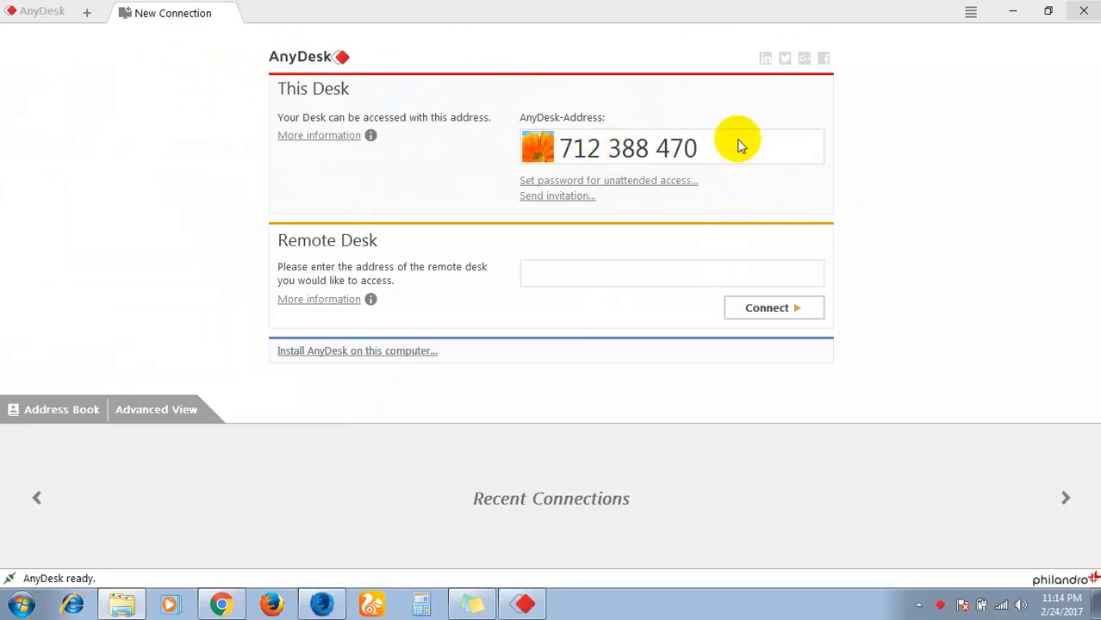
mouse_move(724, 163)
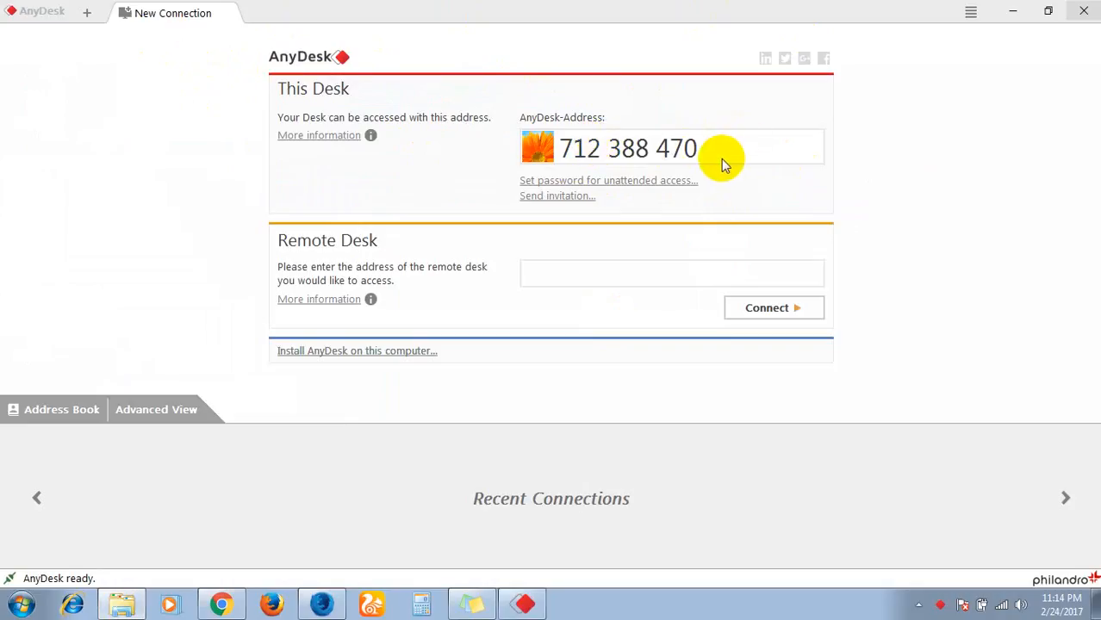
mouse_move(279, 249)
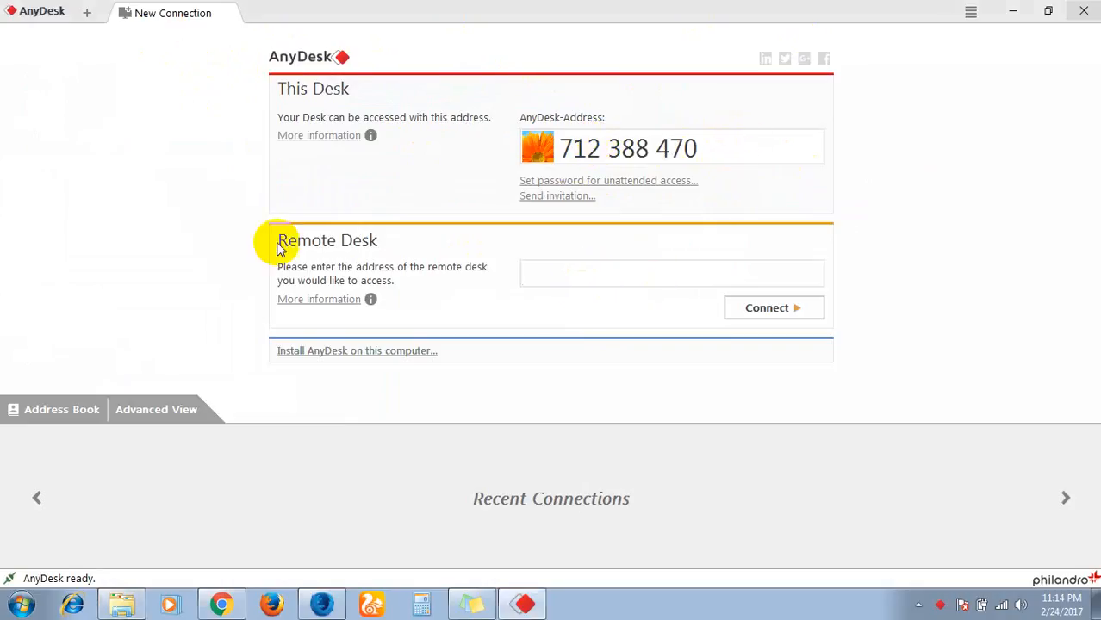
mouse_move(582, 275)
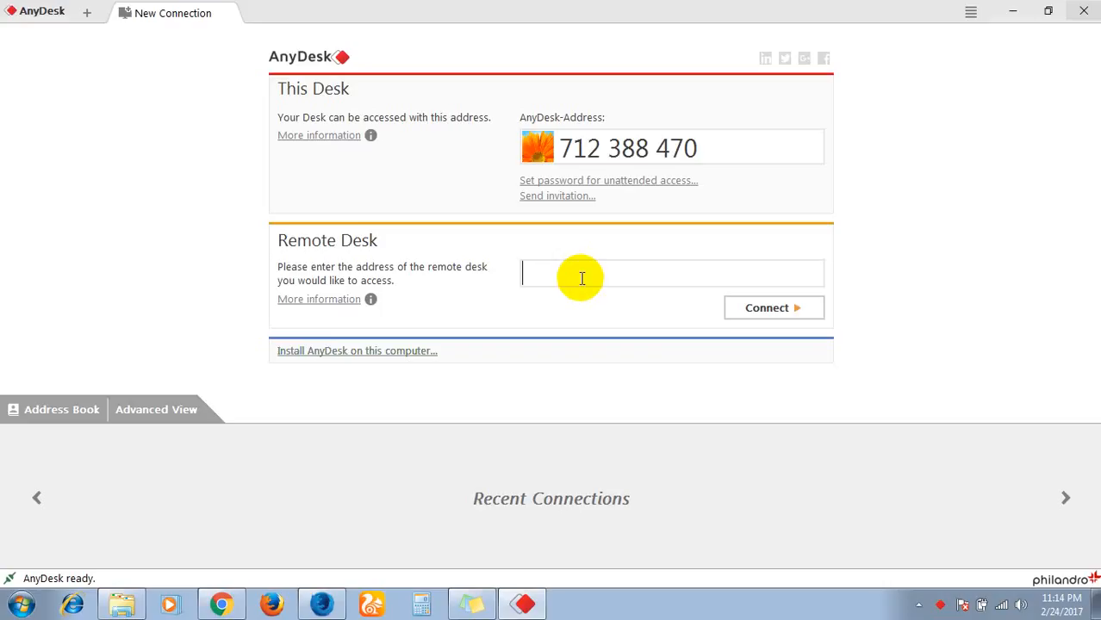
mouse_move(600, 146)
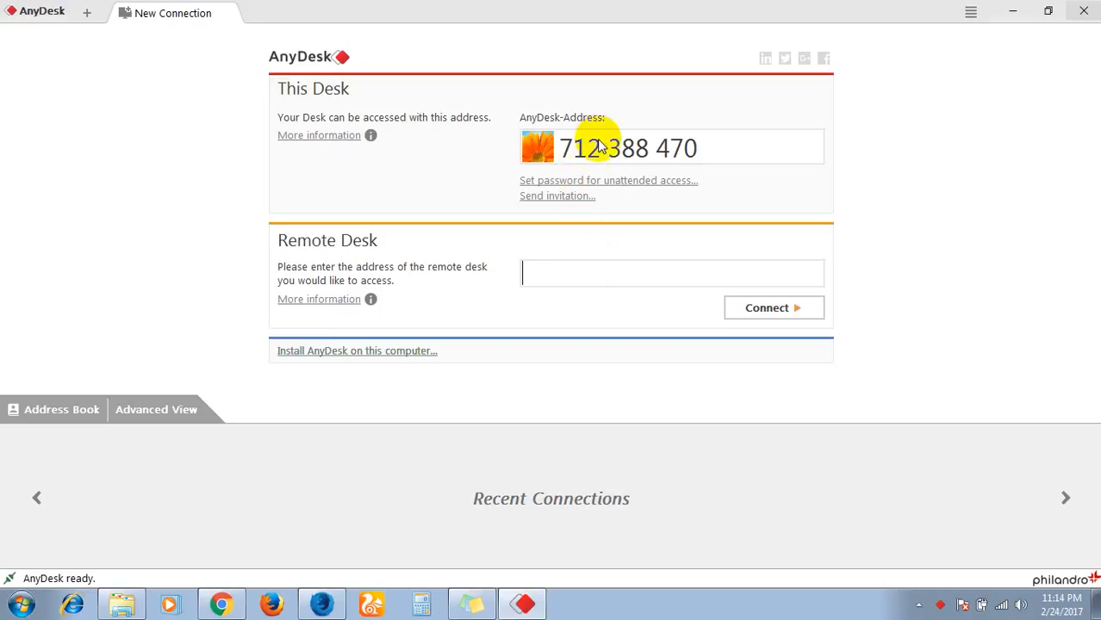
mouse_move(555, 273)
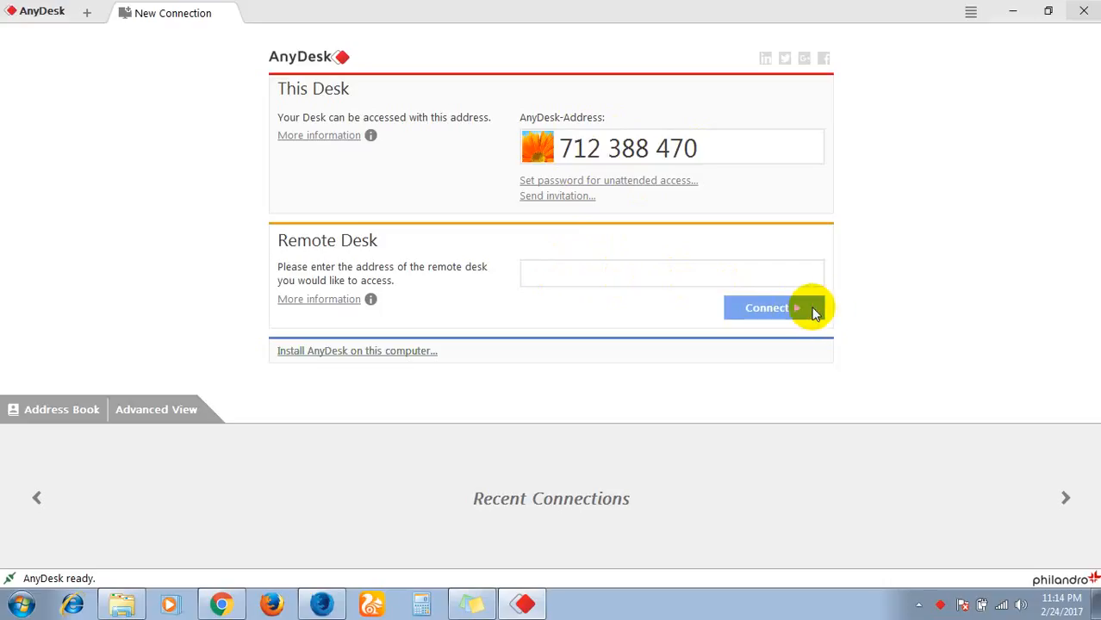
mouse_move(788, 319)
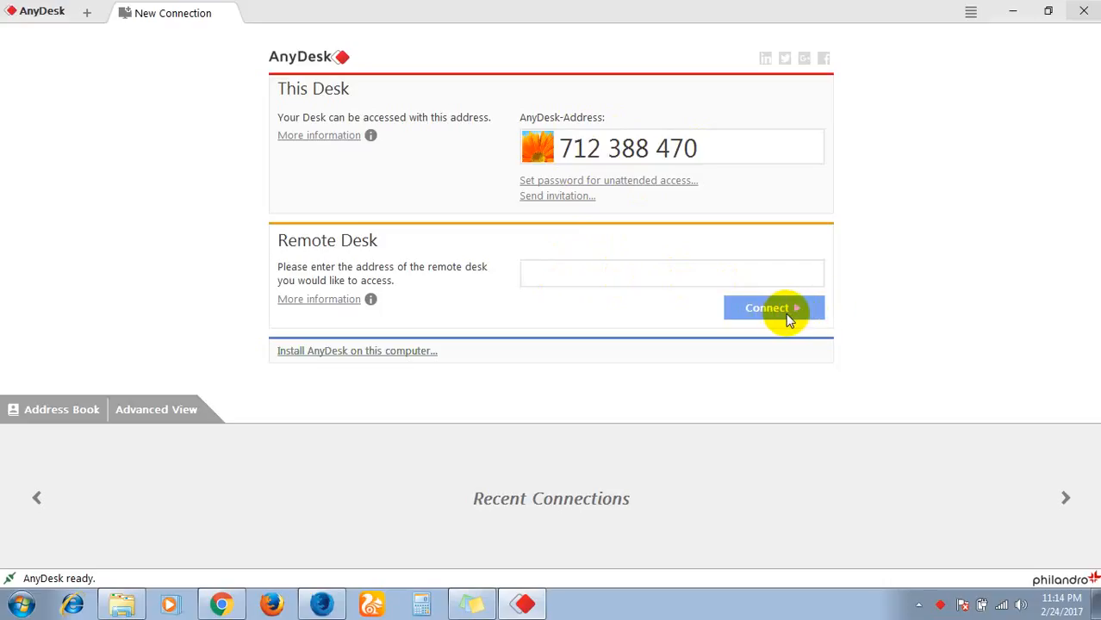
mouse_move(636, 358)
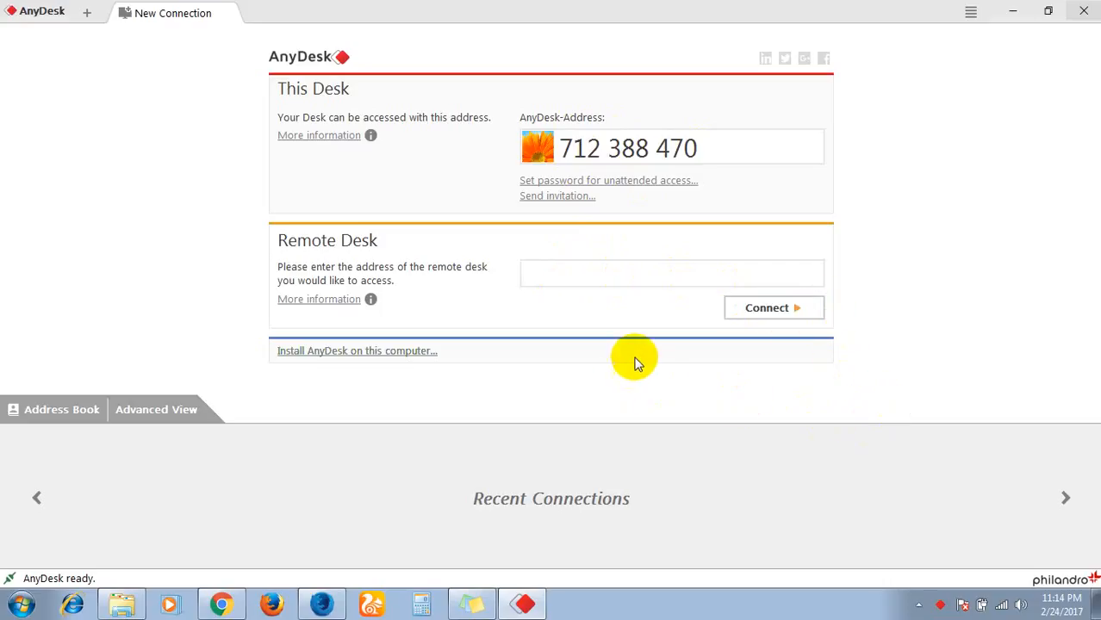
mouse_move(603, 362)
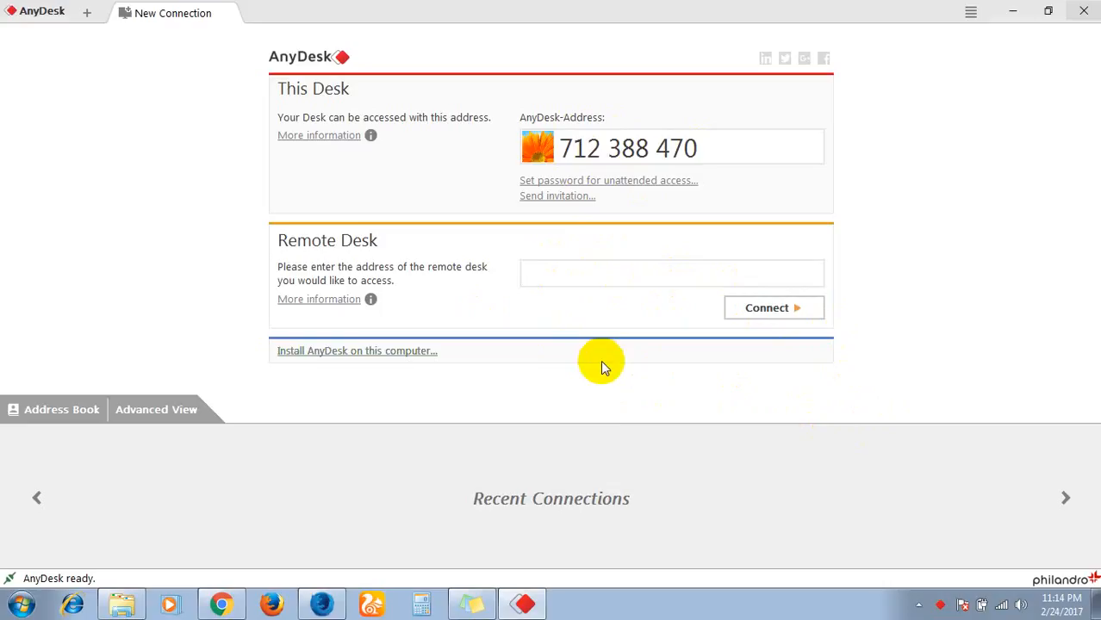
mouse_move(585, 412)
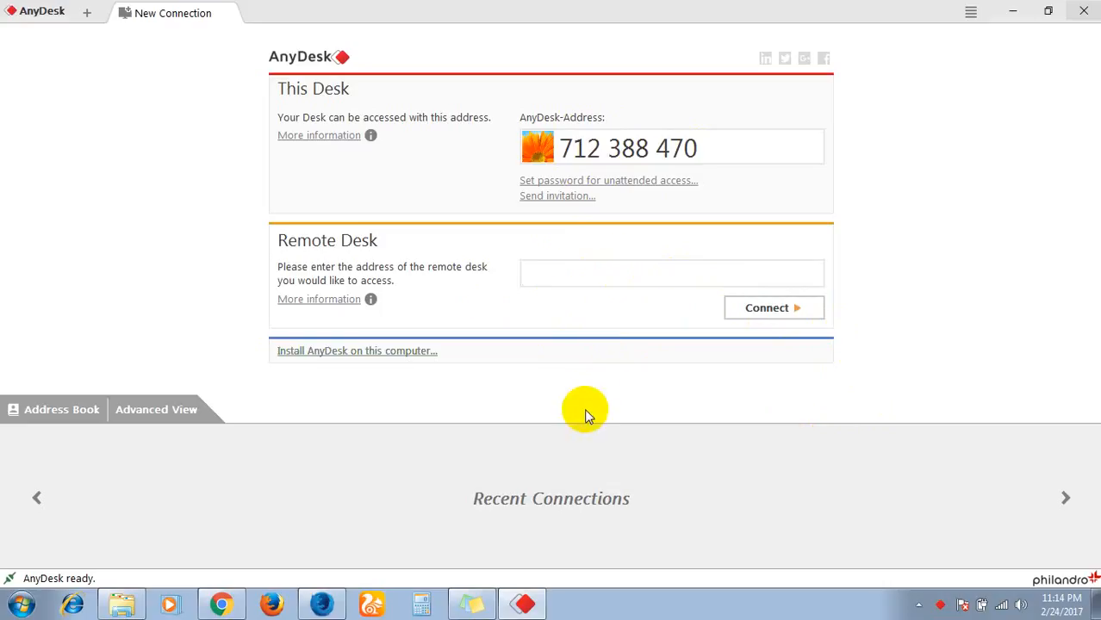
Step: Focus the empty Remote Desk field and reveal hidden tray icons, including AnyDesk's
click(671, 273)
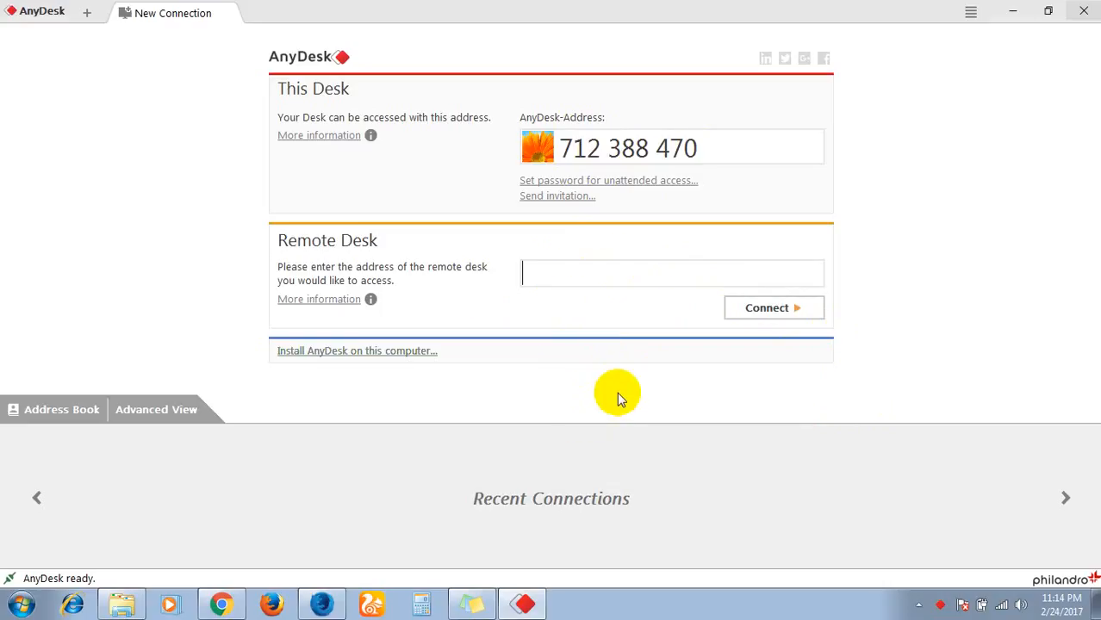
mouse_move(681, 384)
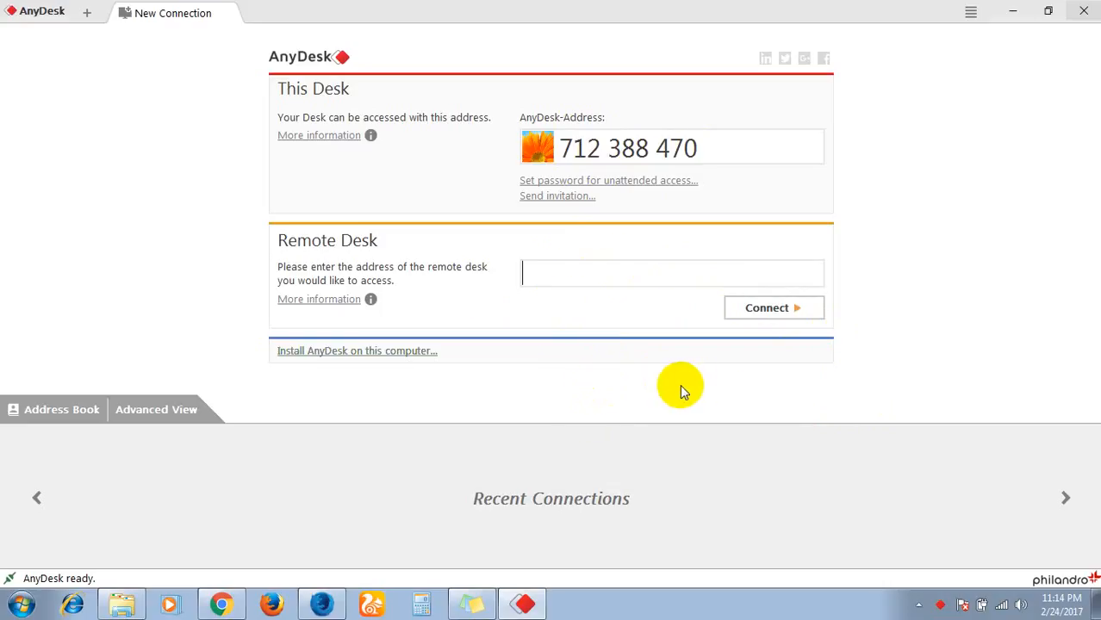
click(918, 603)
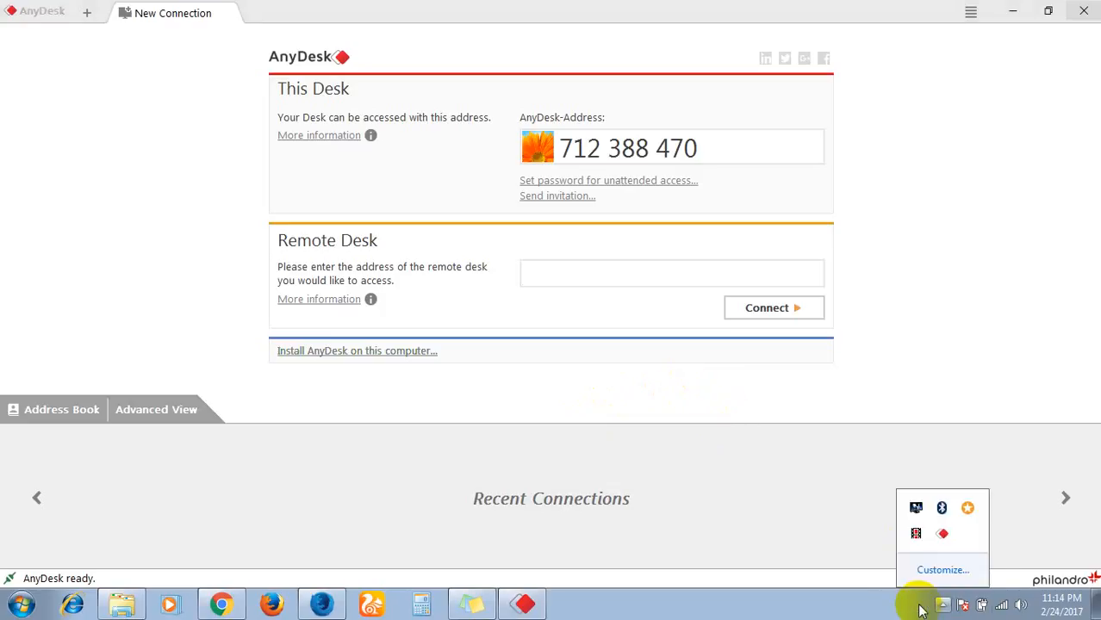